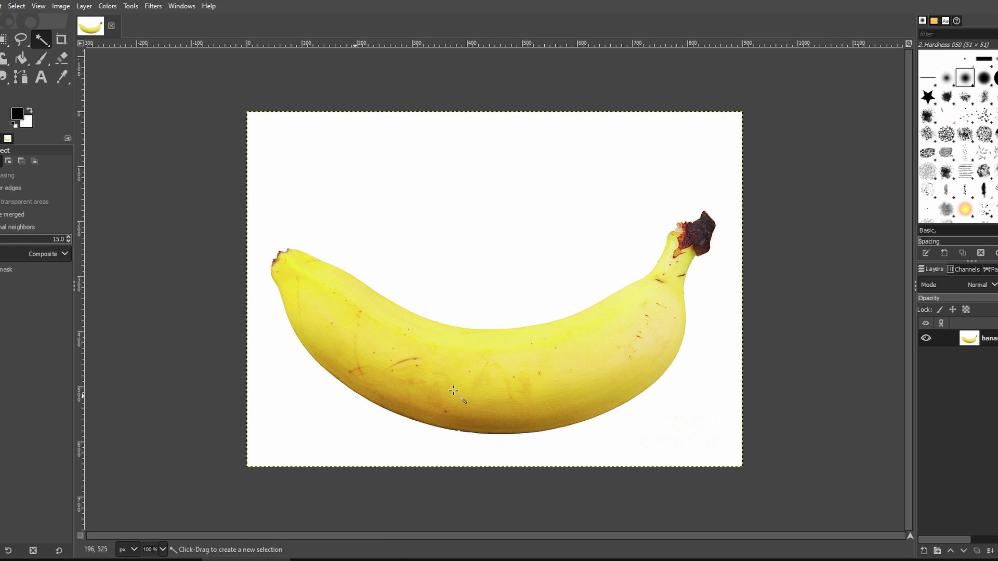
mouse_move(462, 377)
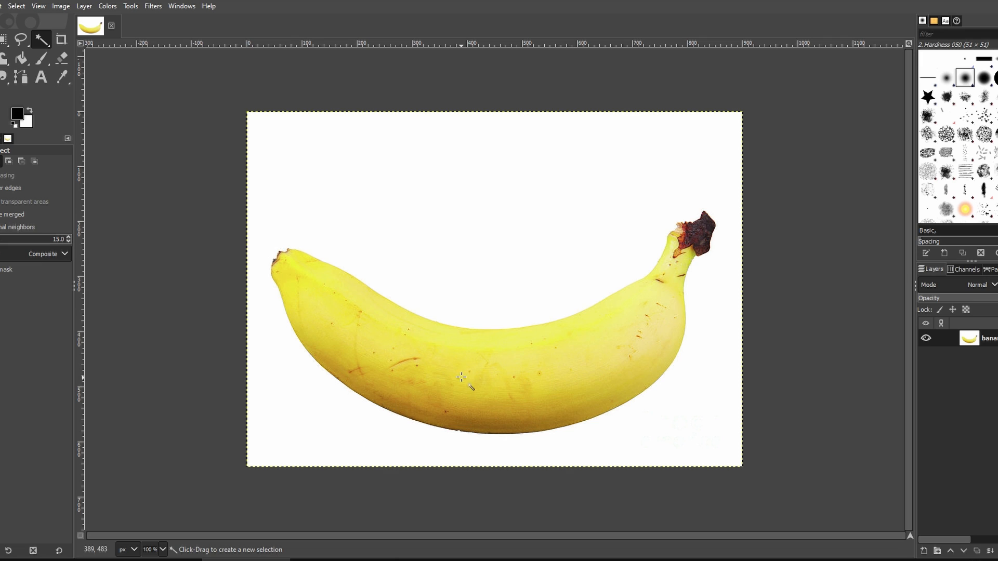
mouse_move(135, 162)
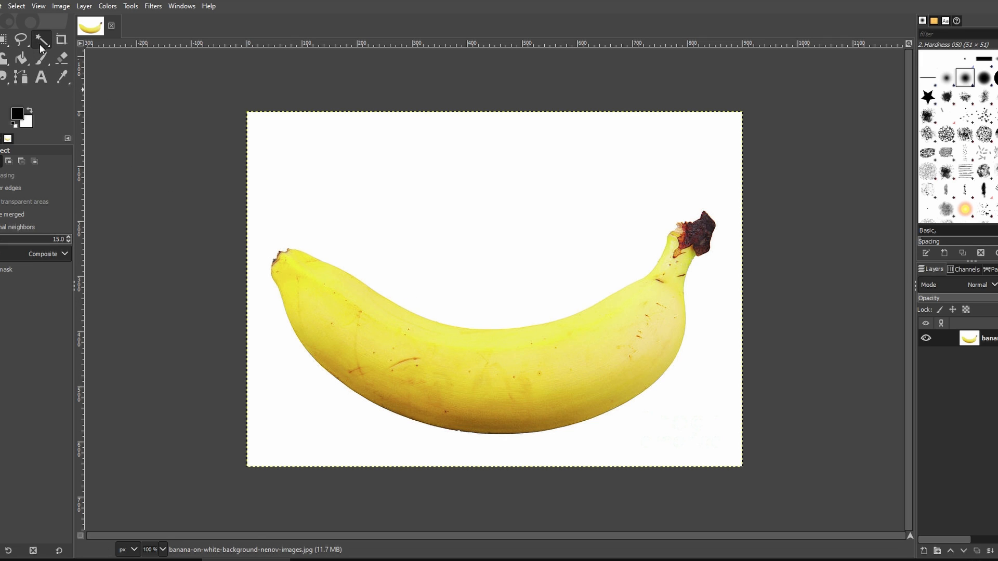
Step: Fuzzy-select the white background, invert the selection to the banana, and copy it
click(412, 214)
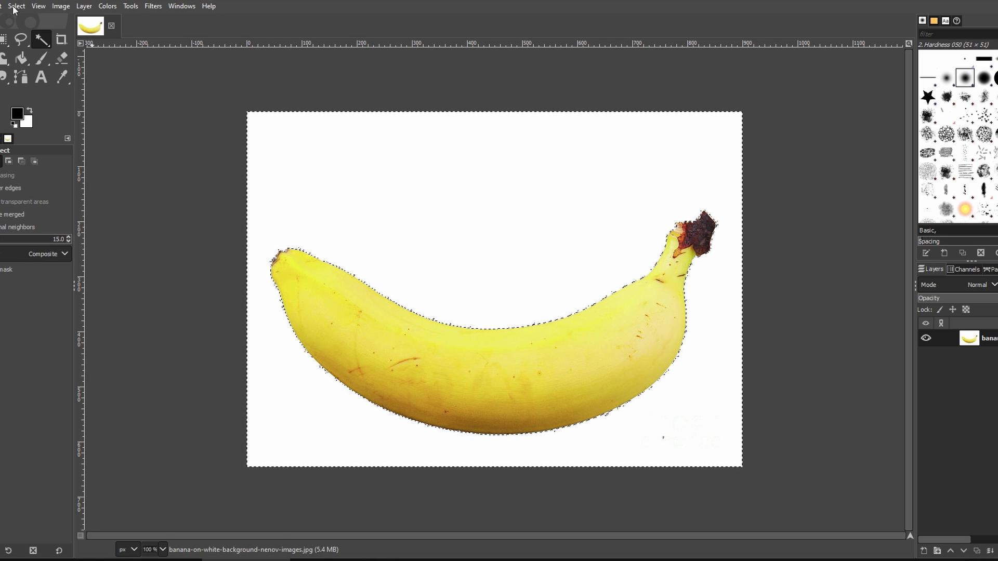
click(16, 6)
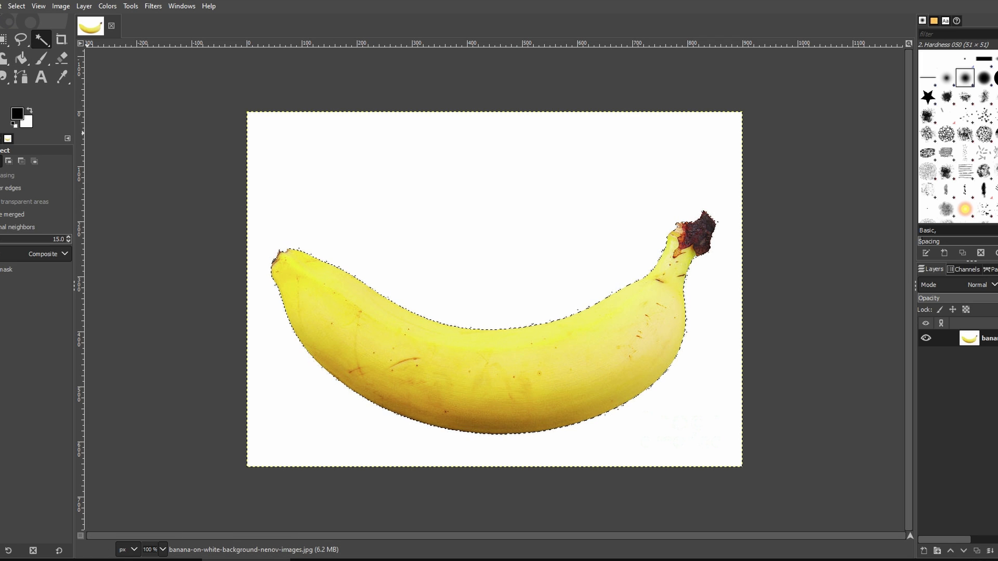
click(17, 5)
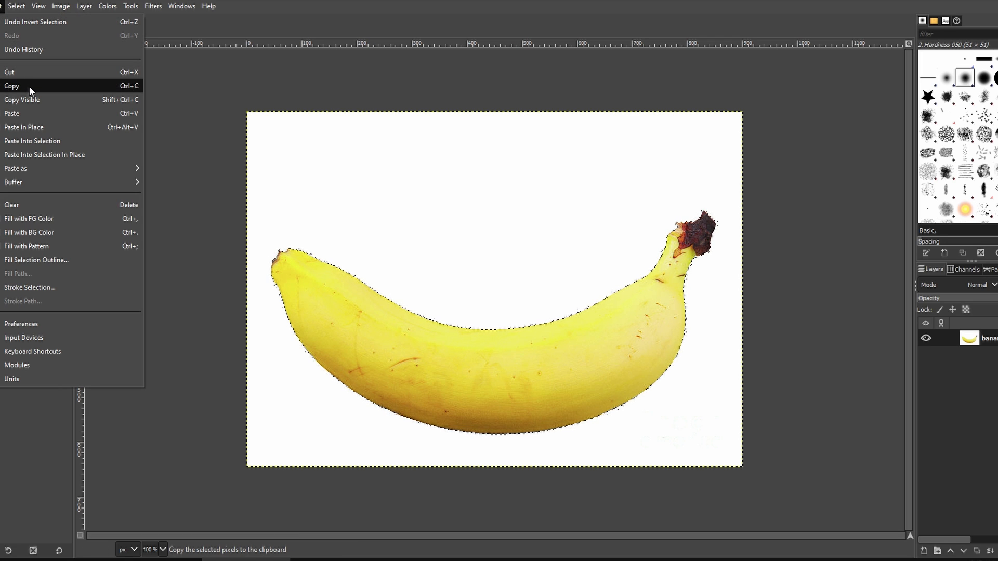
click(11, 86)
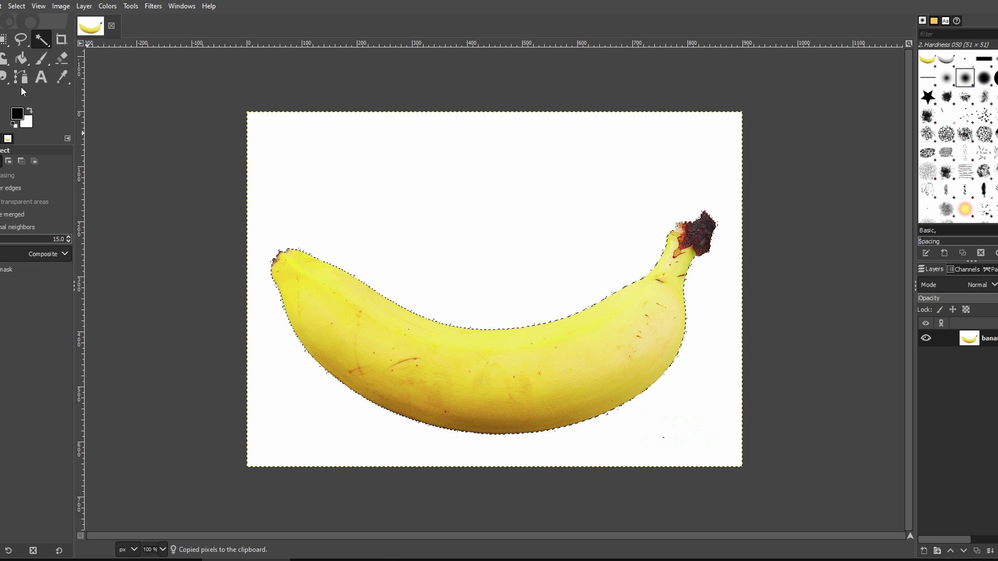
click(83, 5)
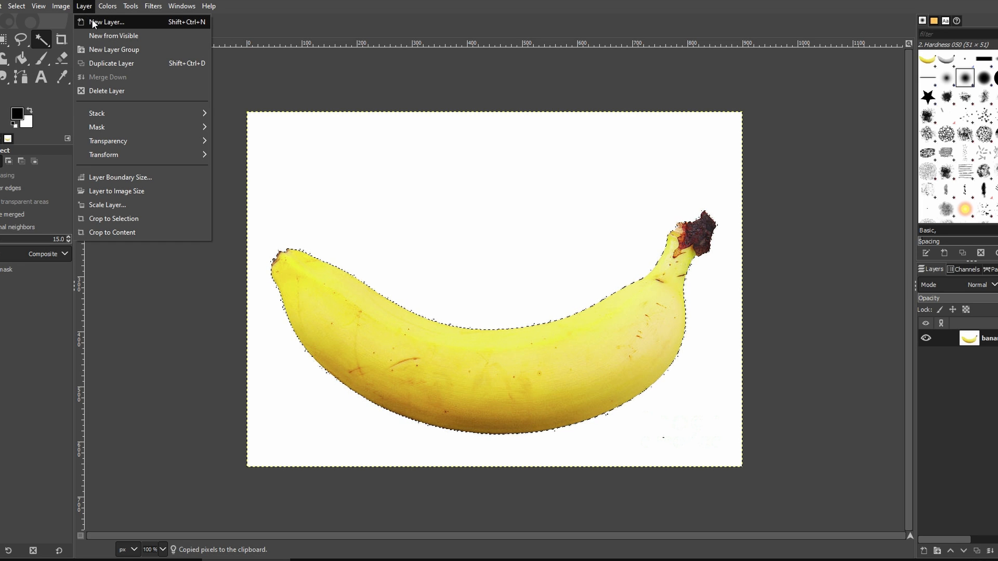
Step: Add a new layer filled with transparency above the photo
click(108, 21)
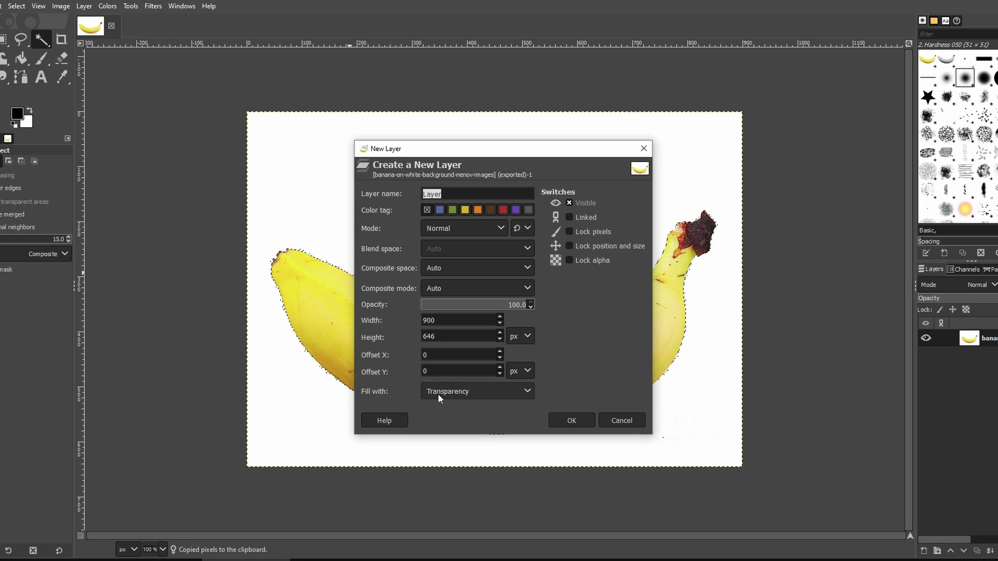
click(570, 420)
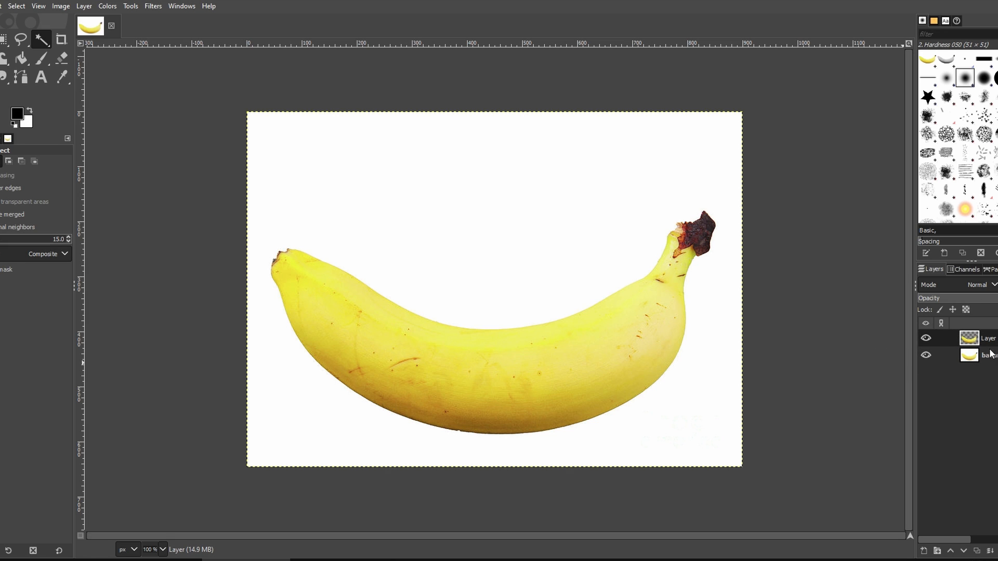
Step: Make the new banana layer active and bring up the Colors menu
click(926, 354)
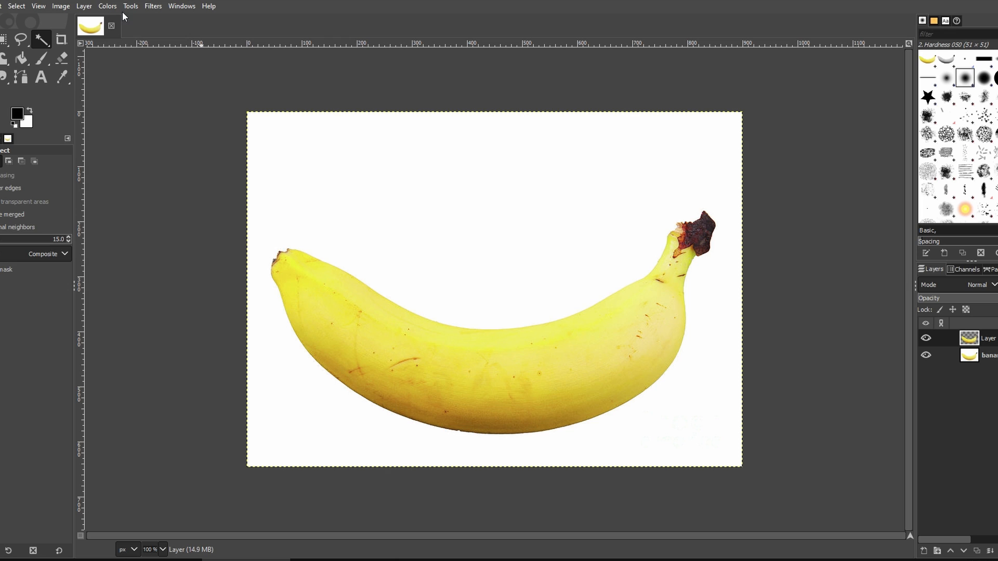
click(107, 6)
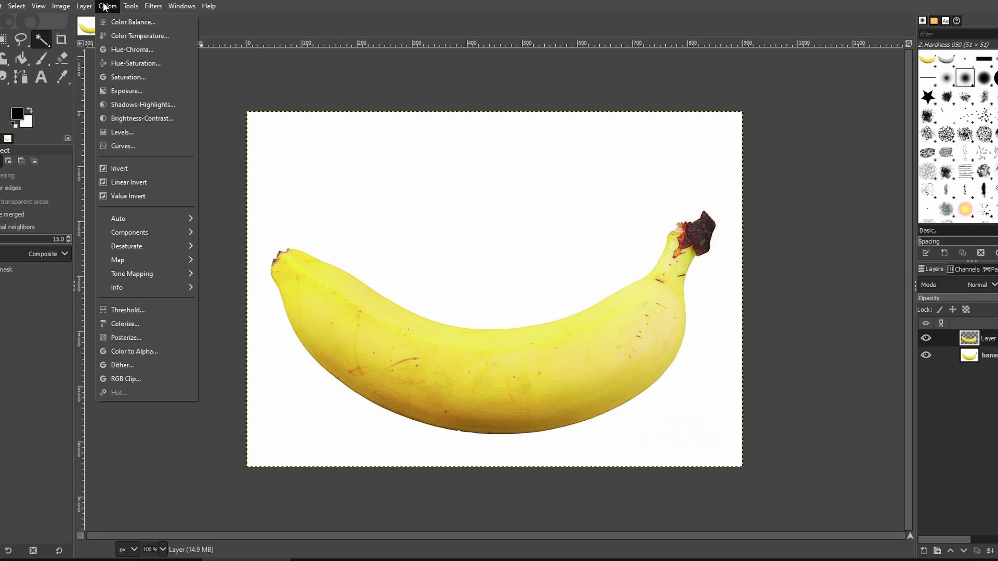
mouse_move(126, 323)
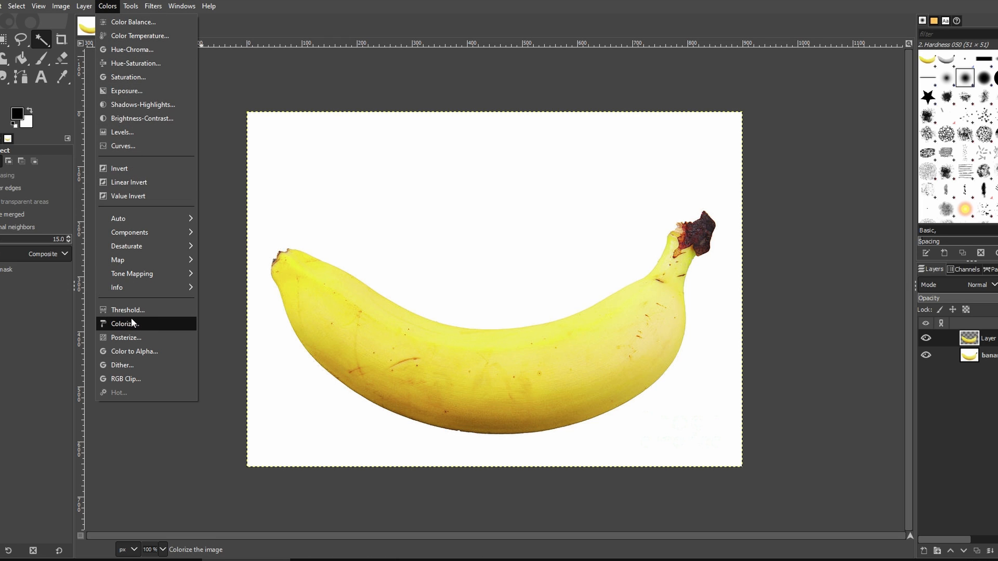
Step: Apply Colorize to the banana layer and darken the colour to deep red (380000)
click(127, 324)
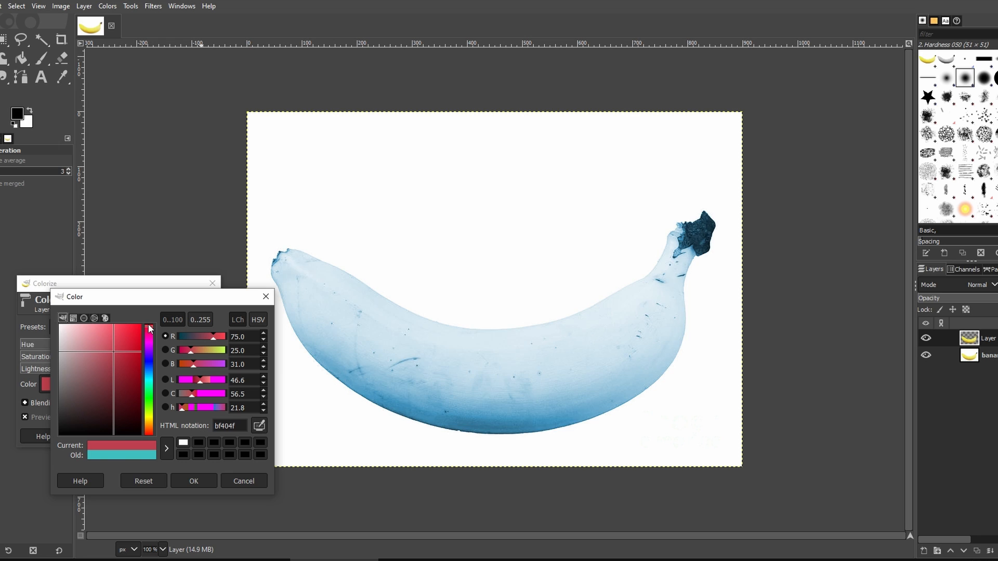
drag(150, 329, 151, 414)
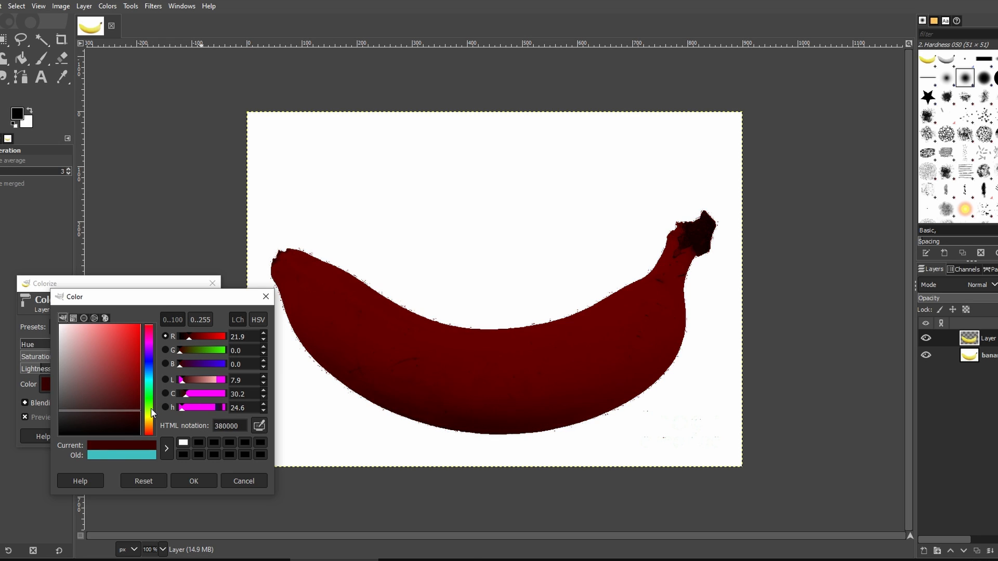